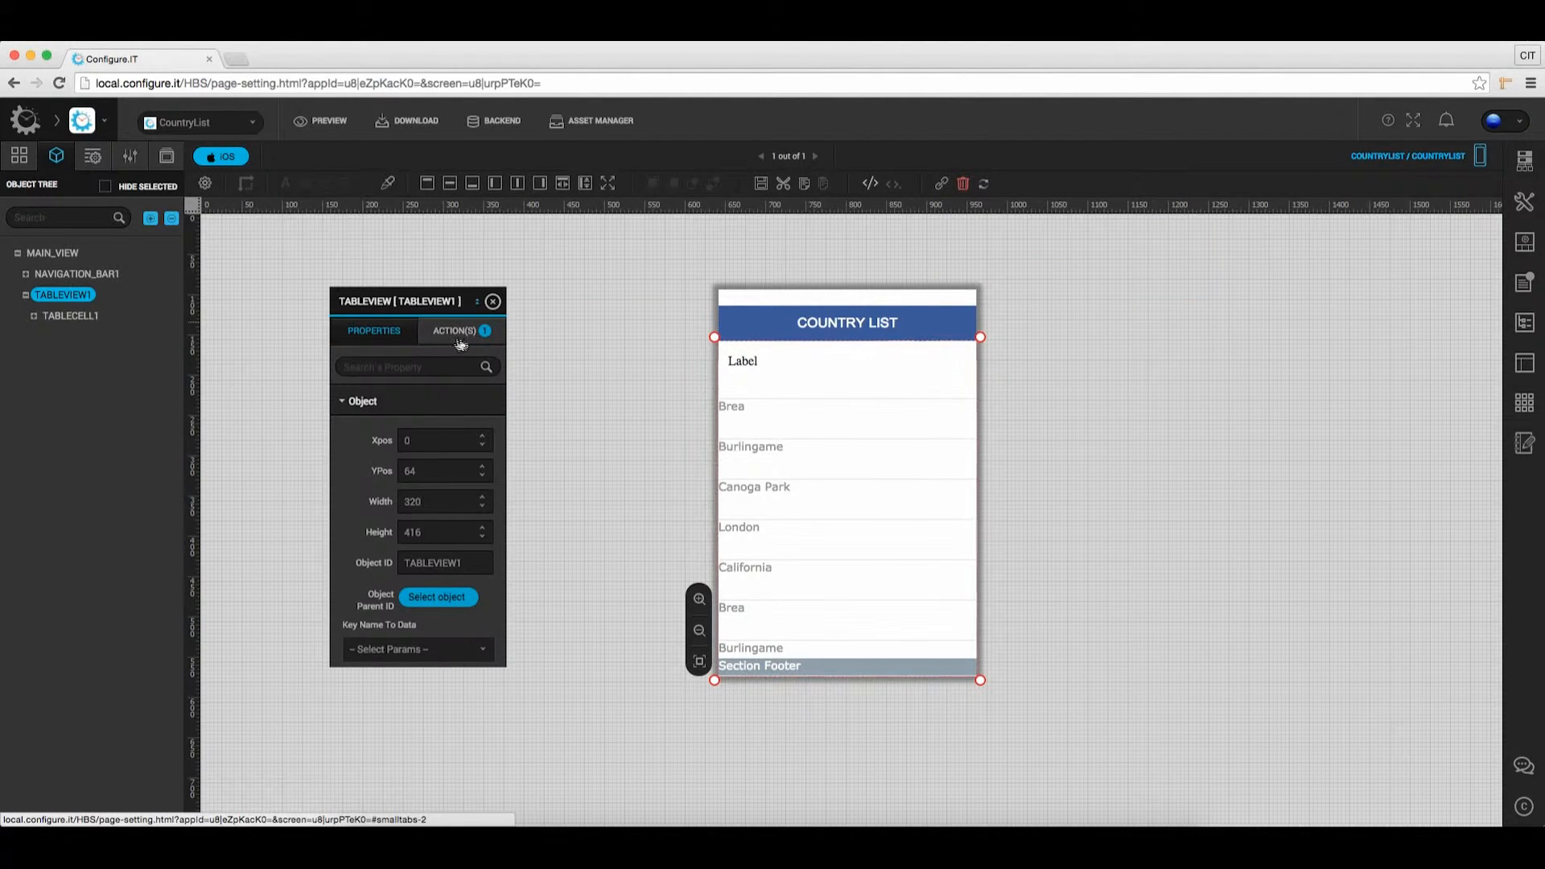
- Show the ACTION(S) list for TABLEVIEW1, revealing events such as Table Pull Refresh
click(454, 330)
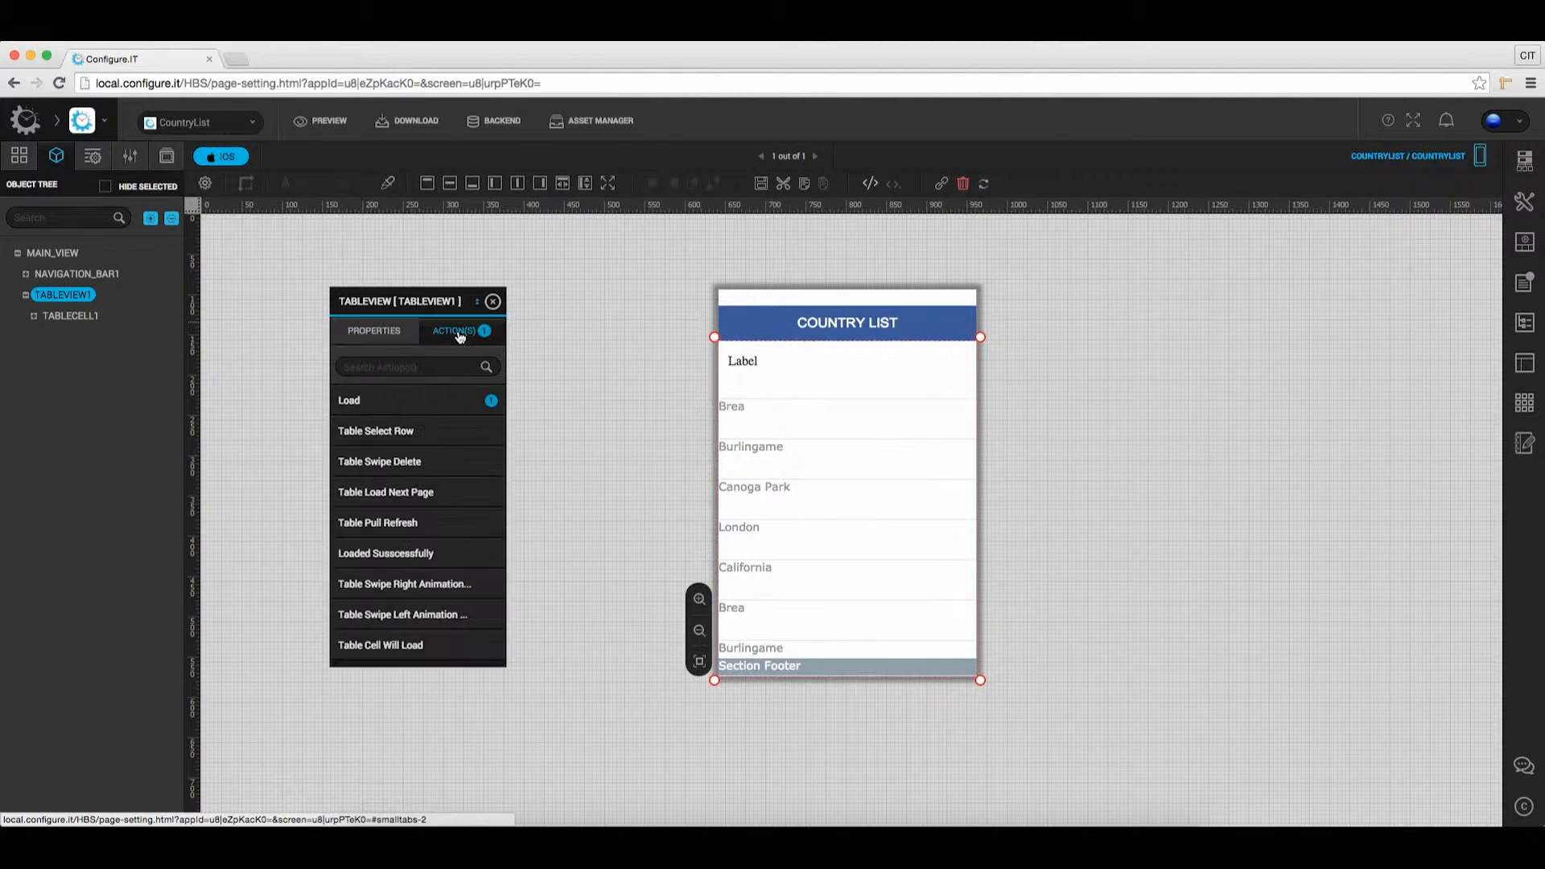
mouse_move(377, 521)
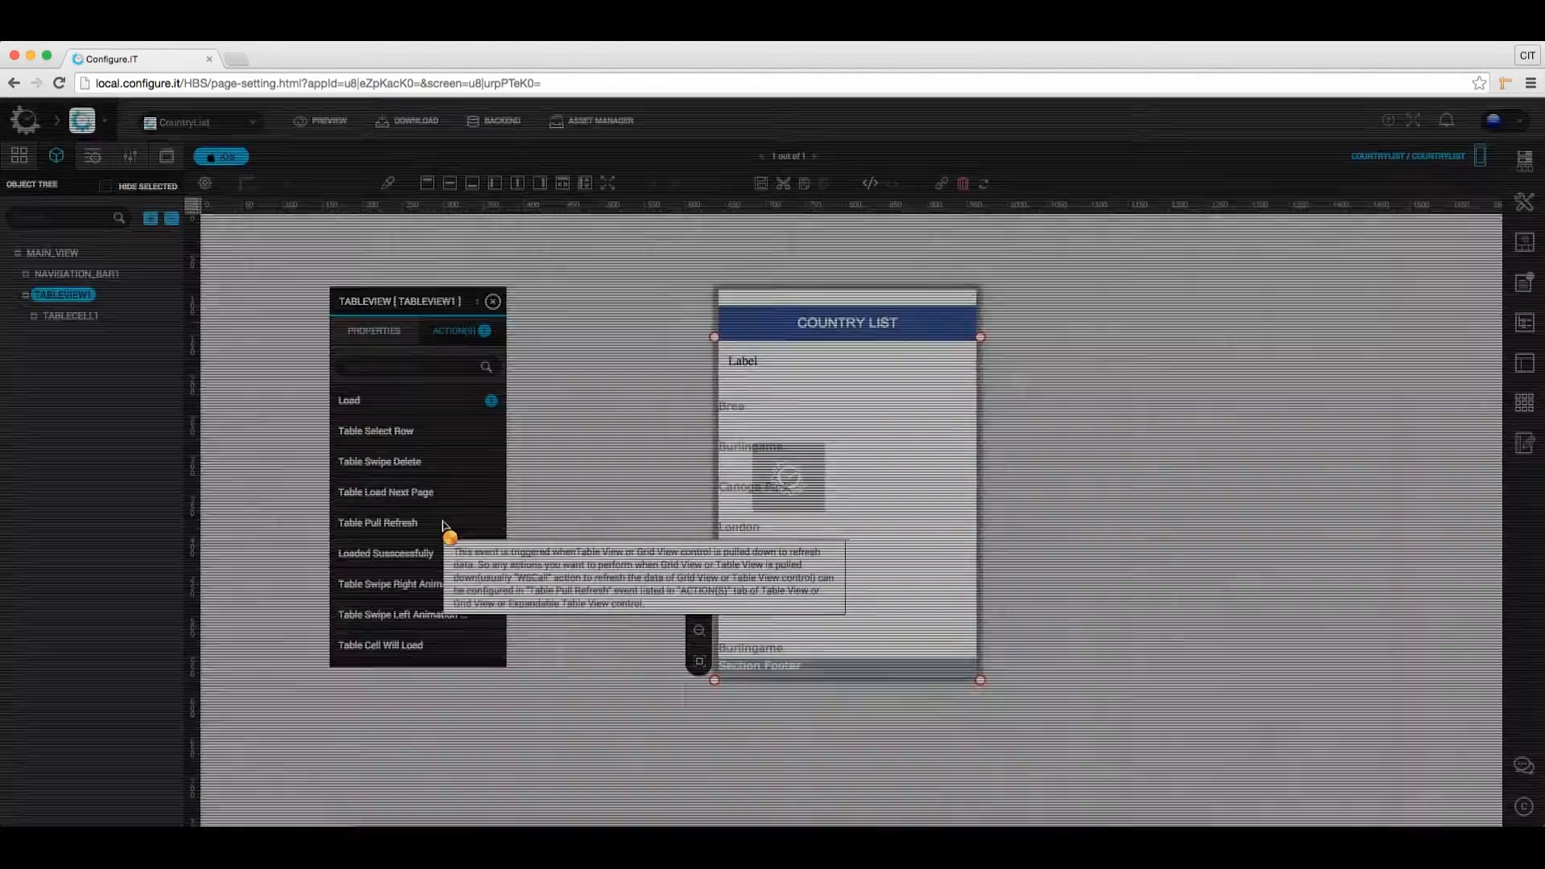
- Make Table Pull Refresh fire an API Call on the COUNTRY_LIST datasource and save it
click(377, 521)
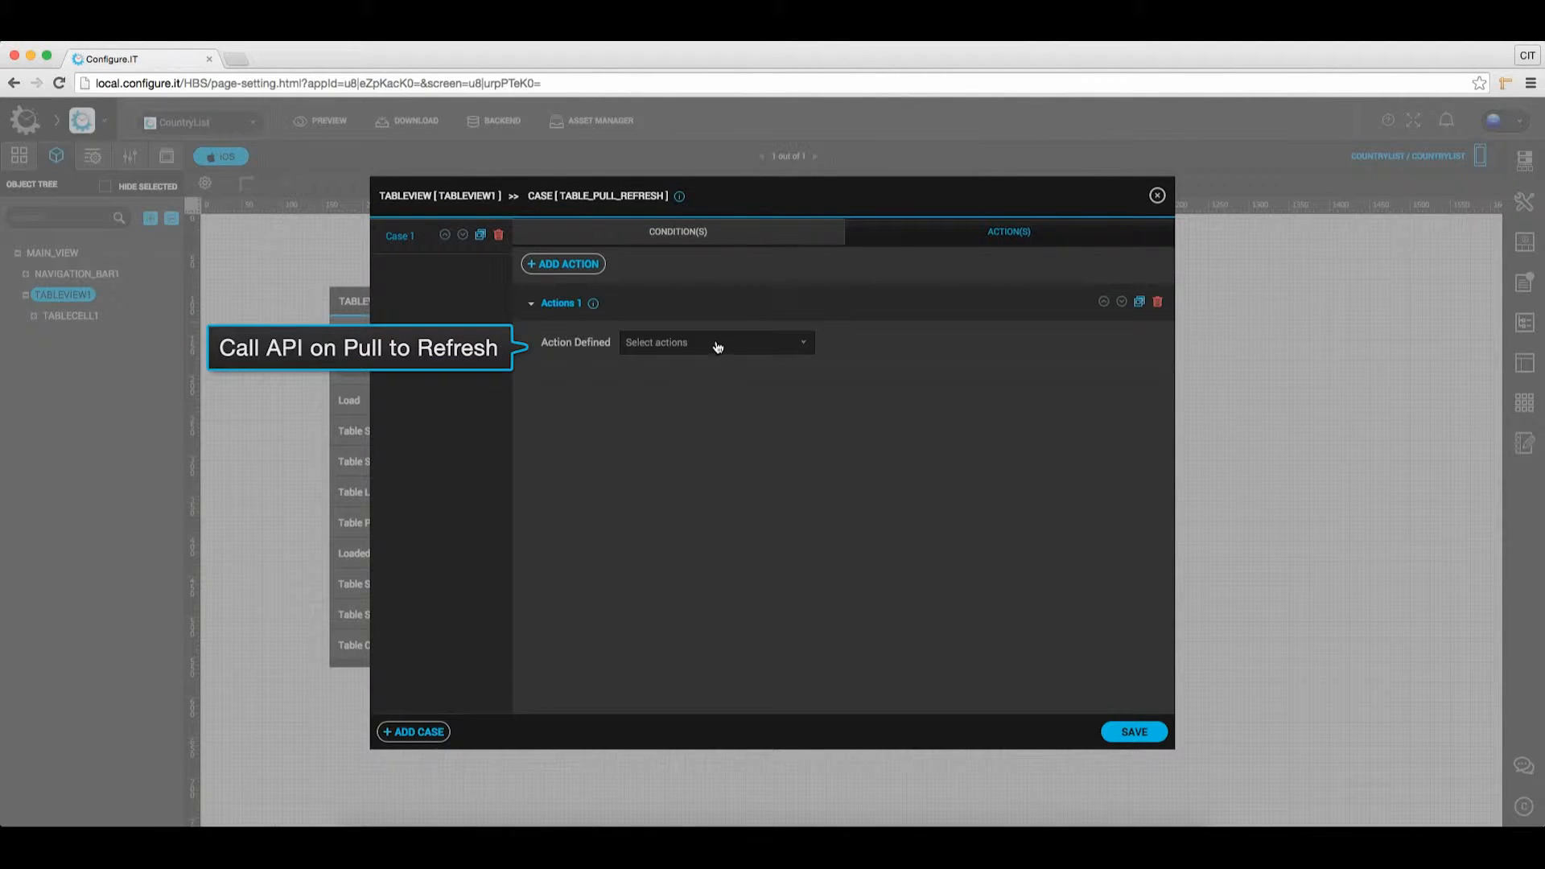
click(714, 342)
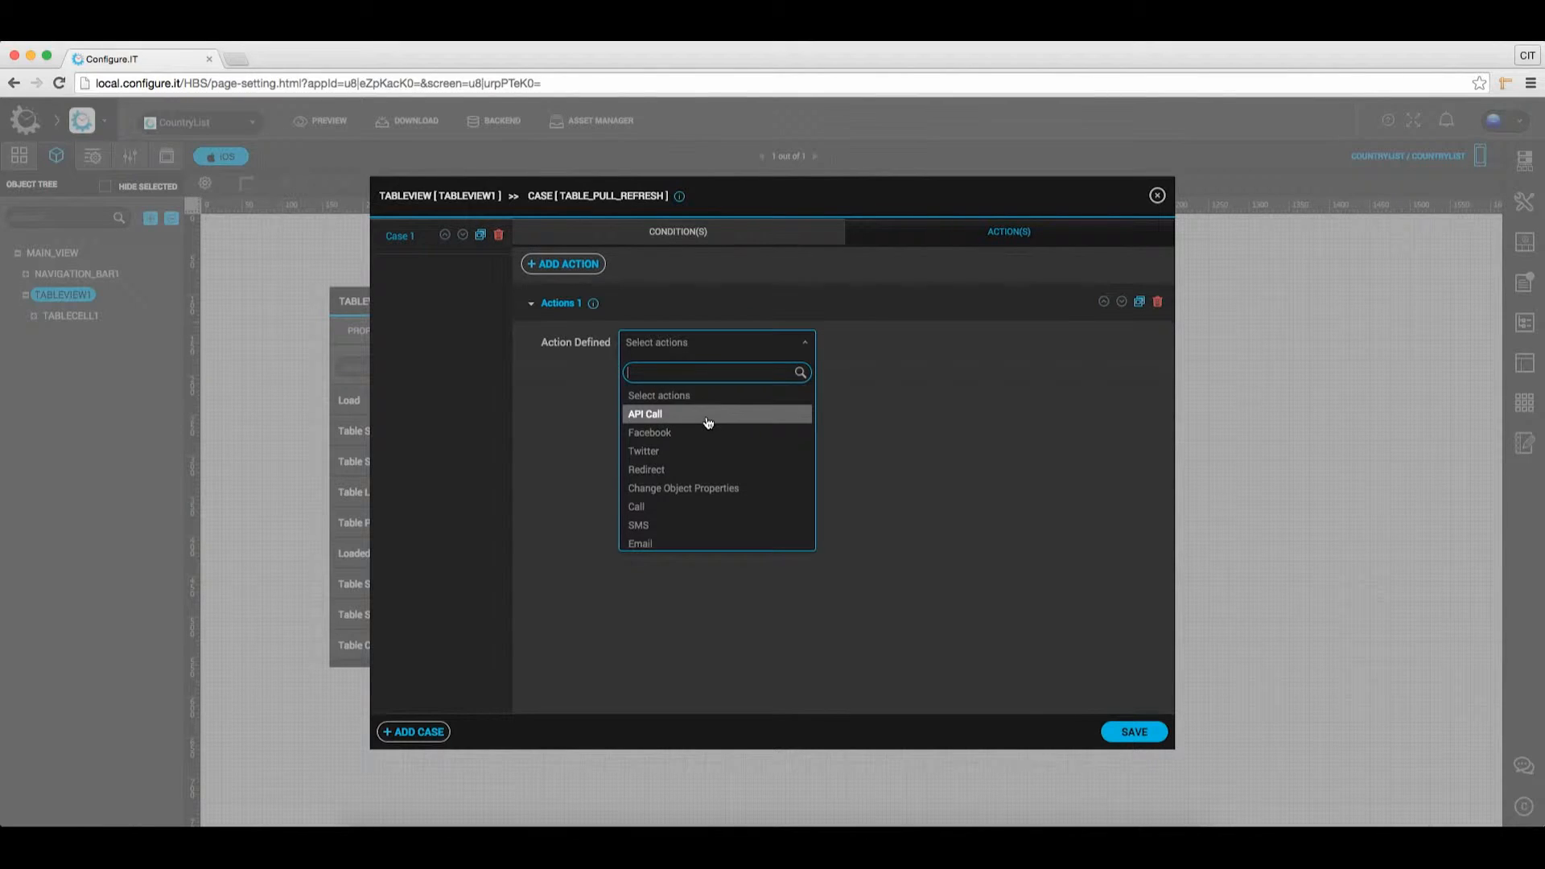
click(644, 414)
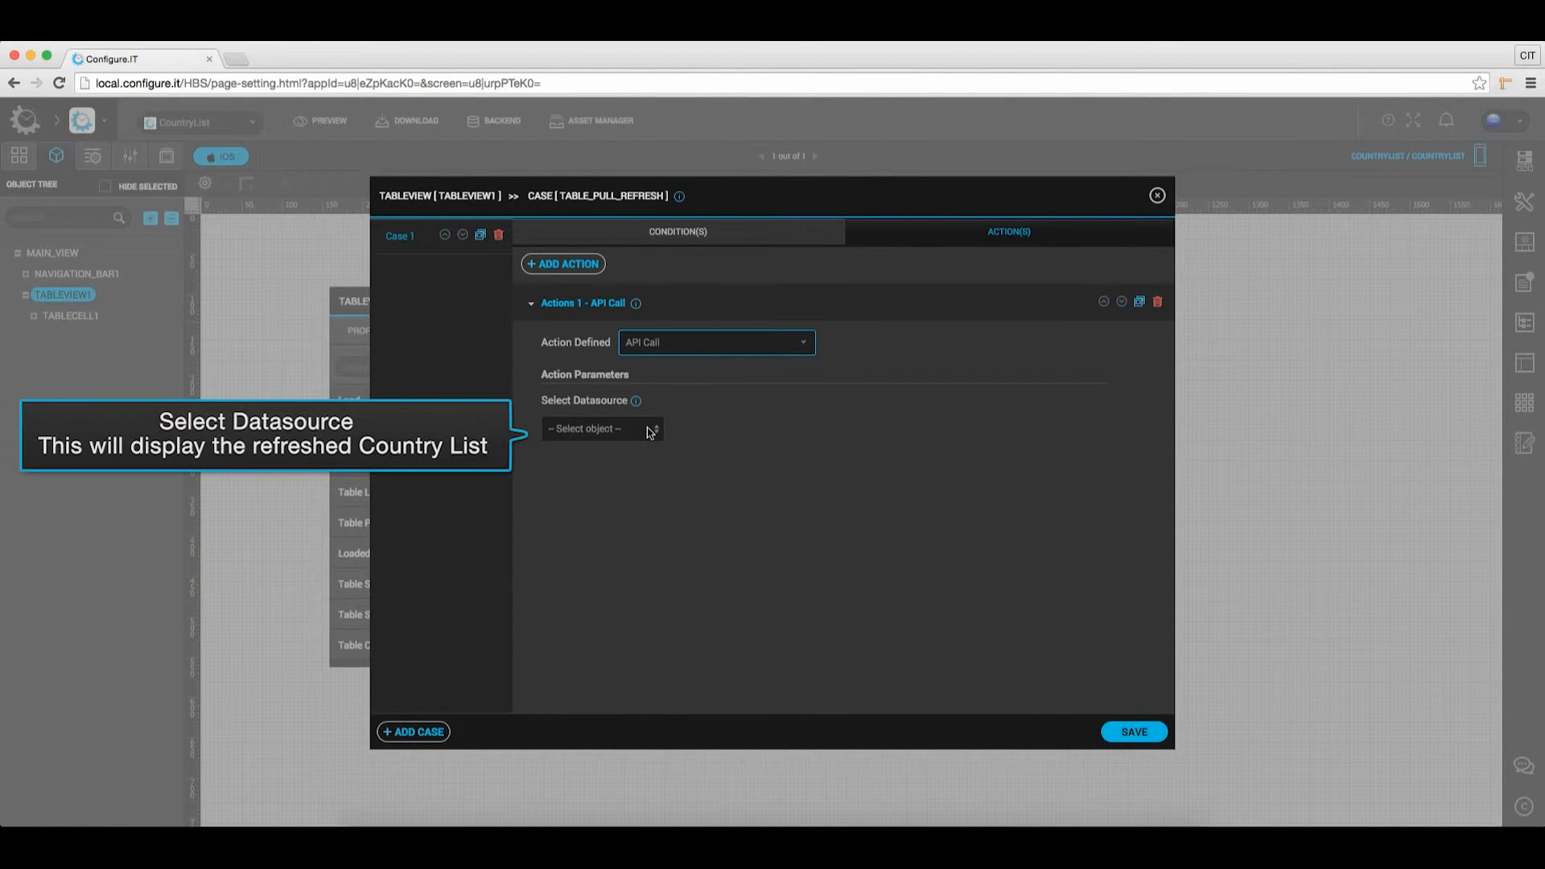
click(598, 428)
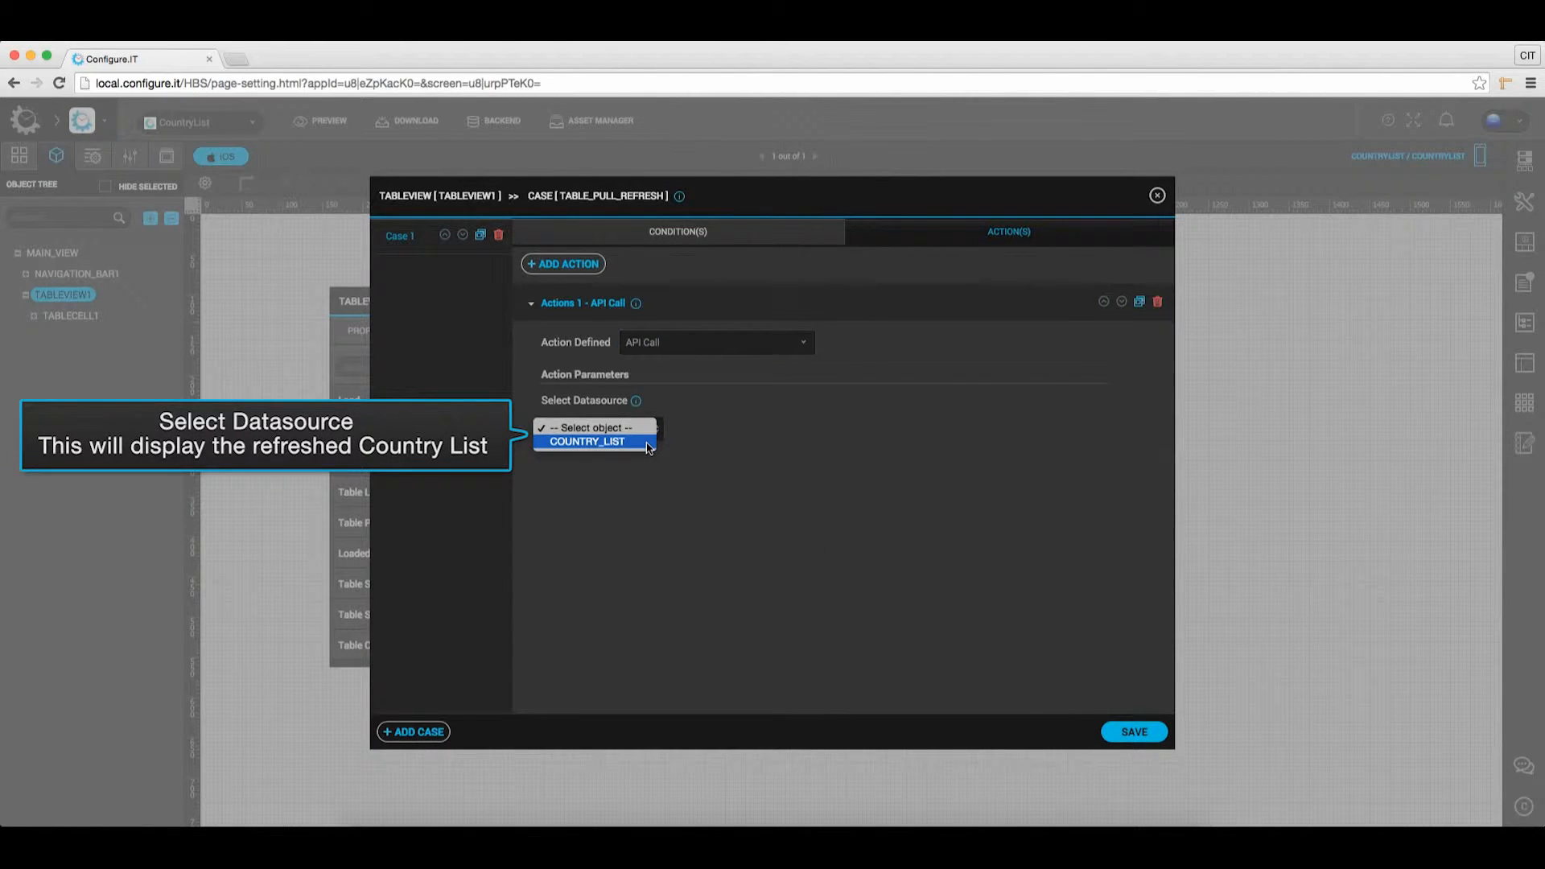
click(587, 441)
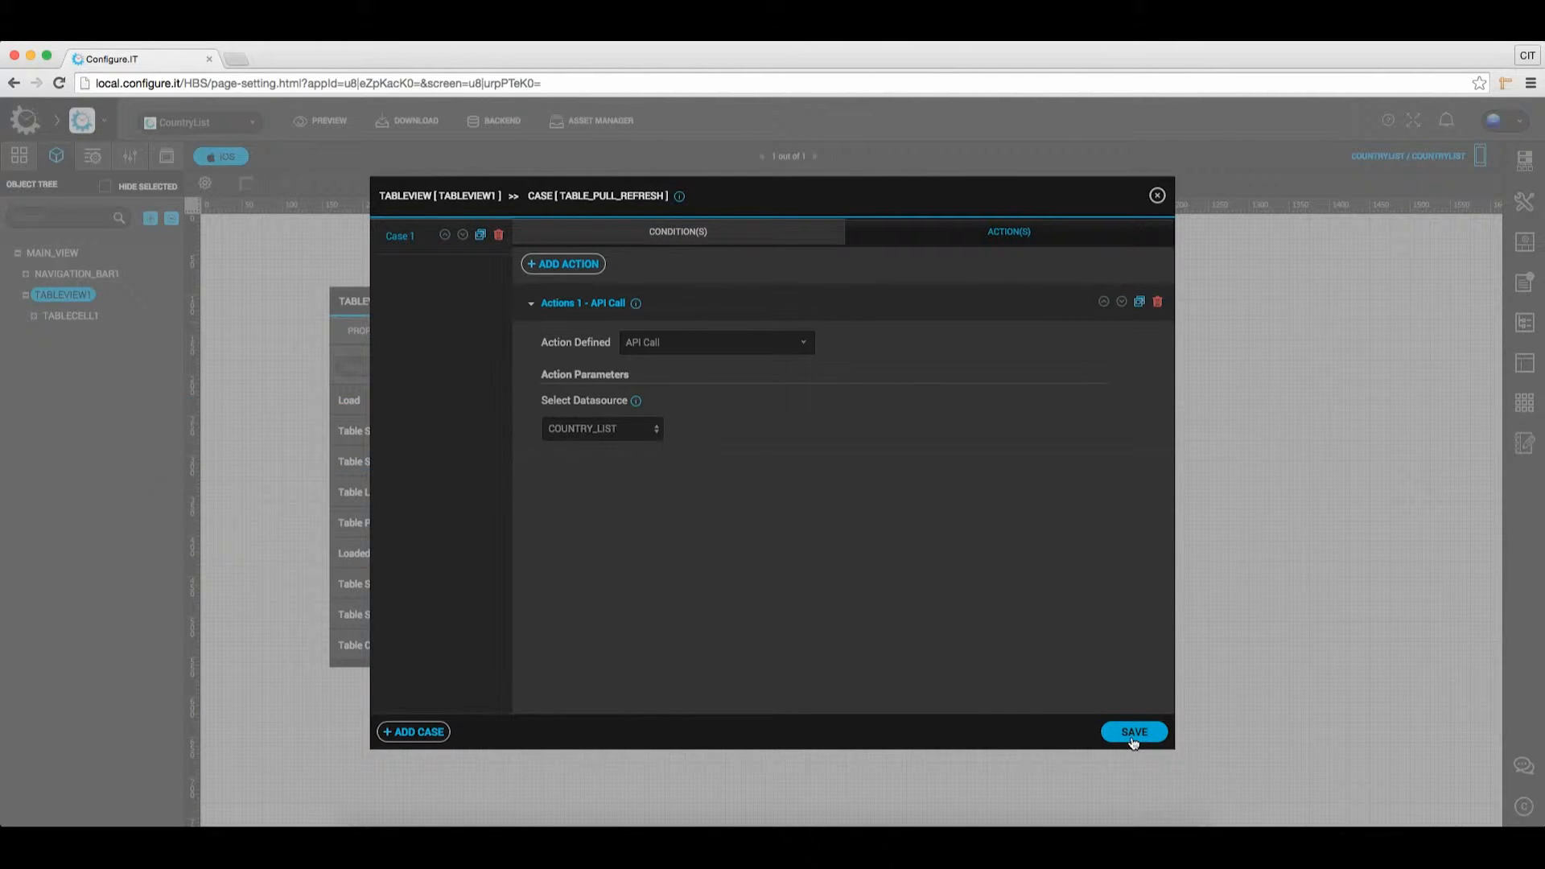
click(1131, 730)
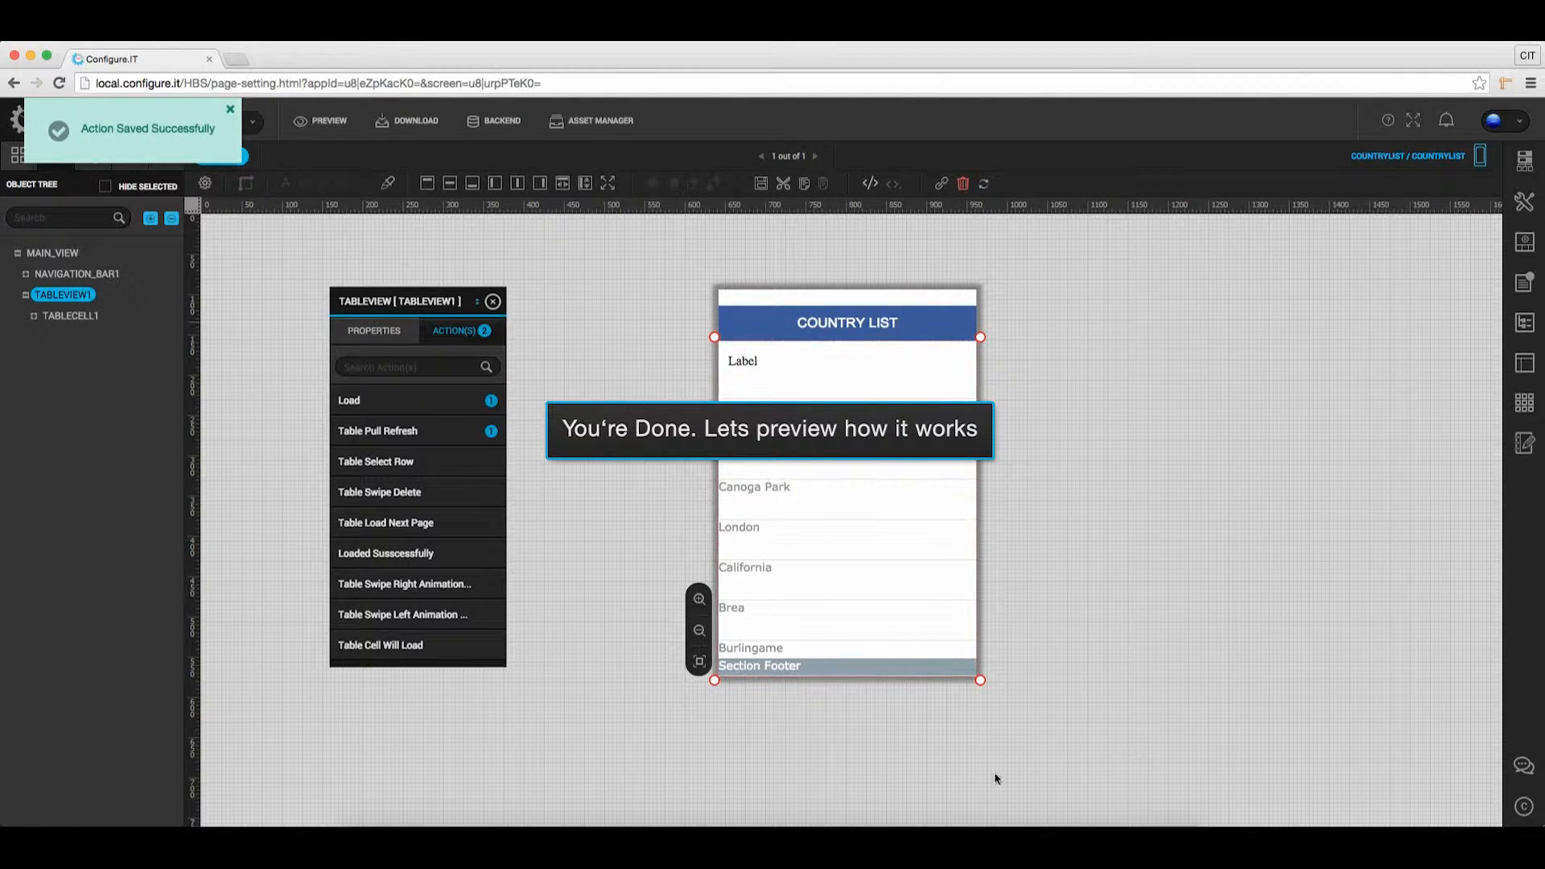
- Refresh the Country List preview screen from the simulator's gear menu
click(326, 121)
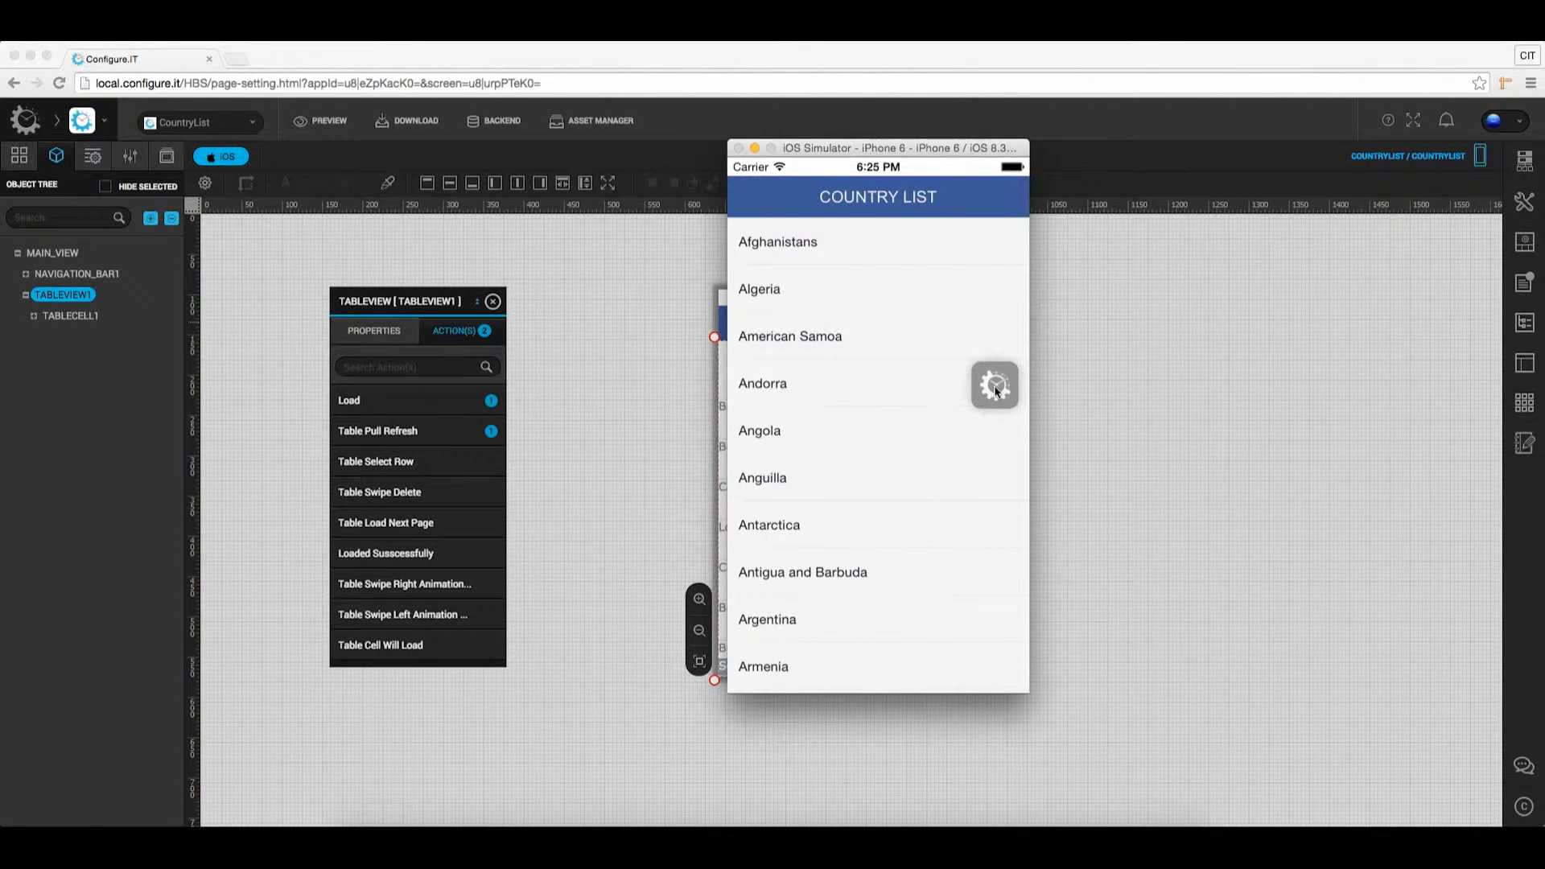
click(995, 385)
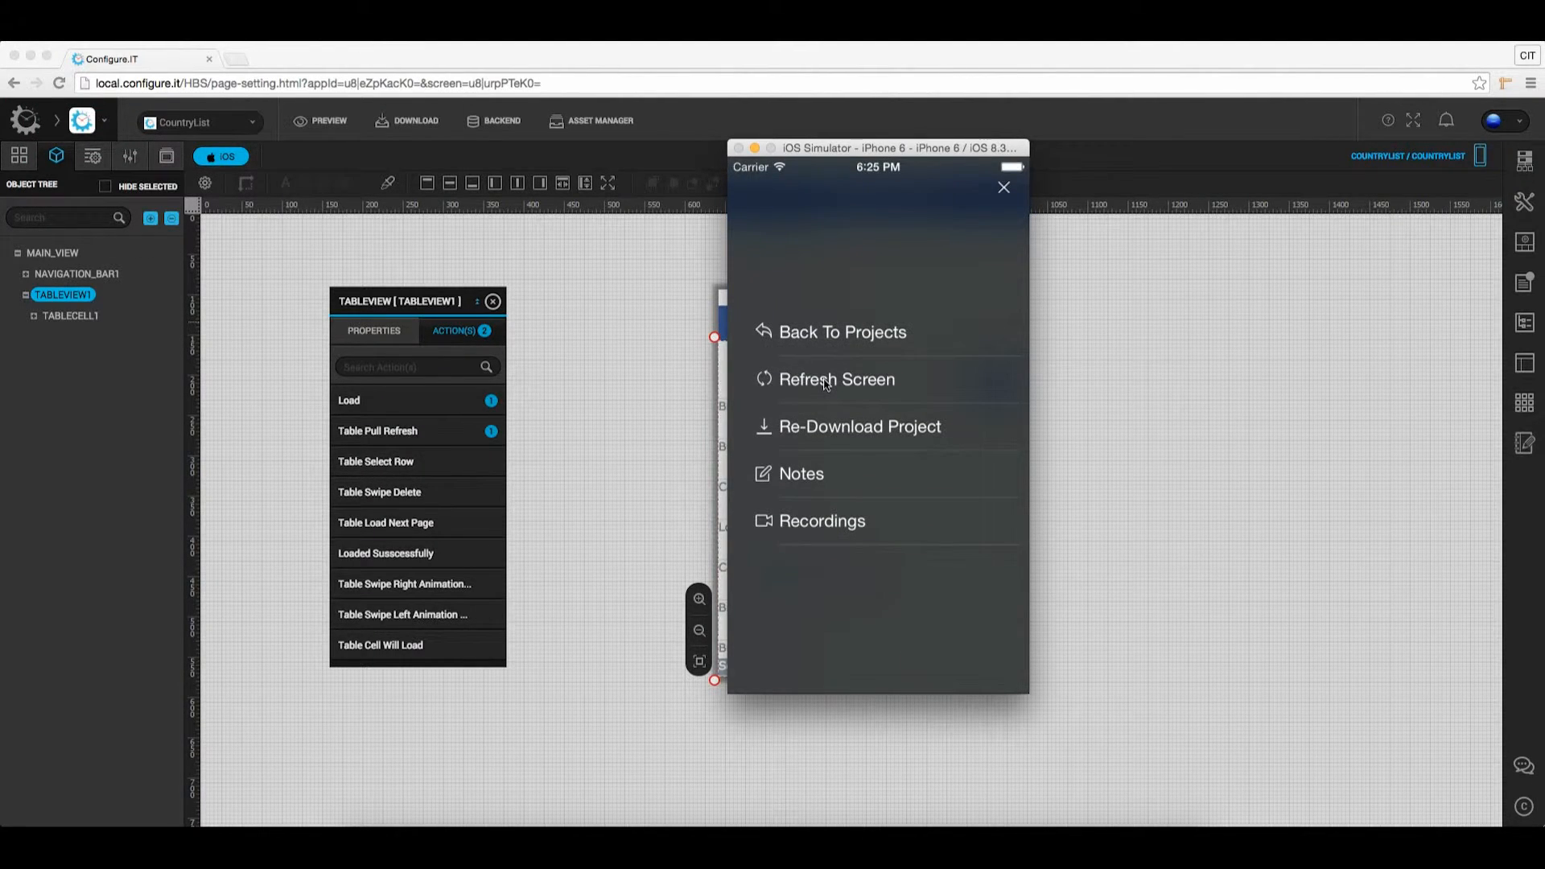
click(835, 378)
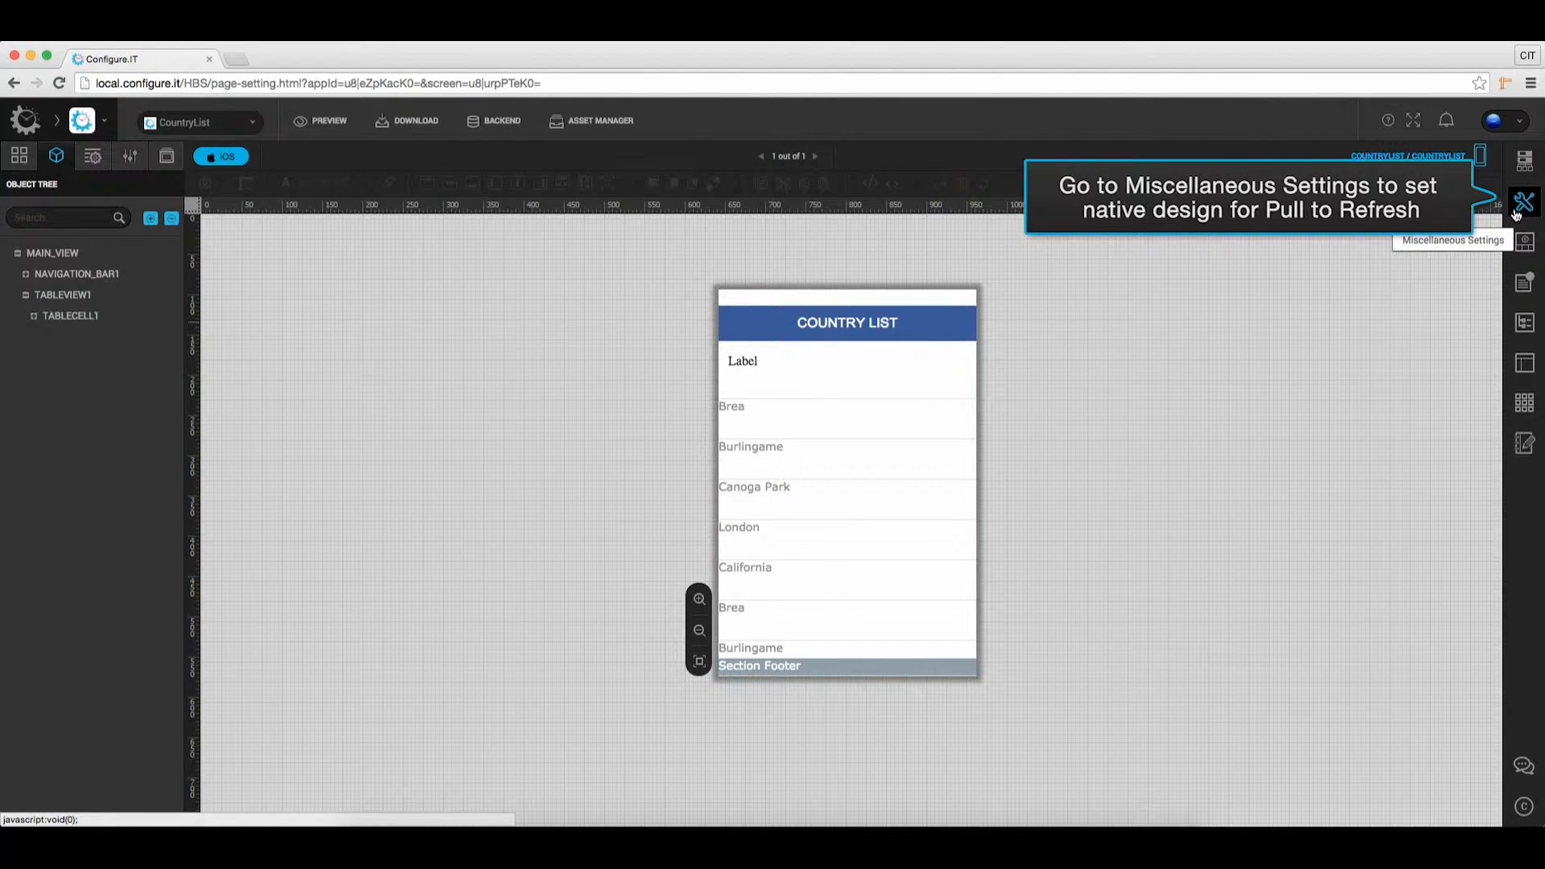
- In Miscellaneous Settings > Pull To Refresh, enable Is Native and save
click(1524, 203)
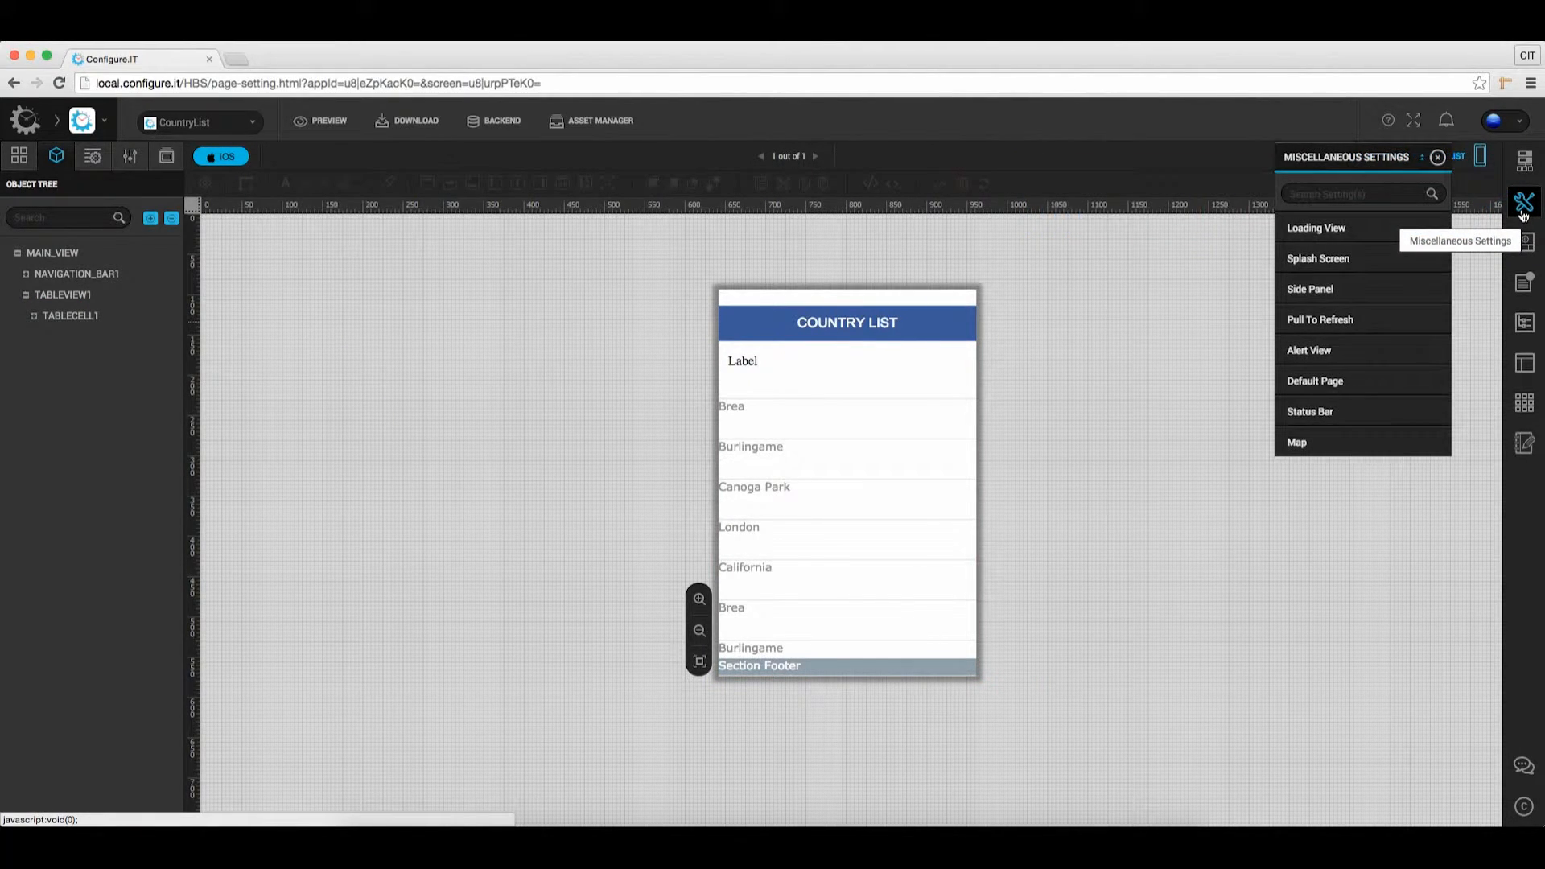
mouse_move(1320, 319)
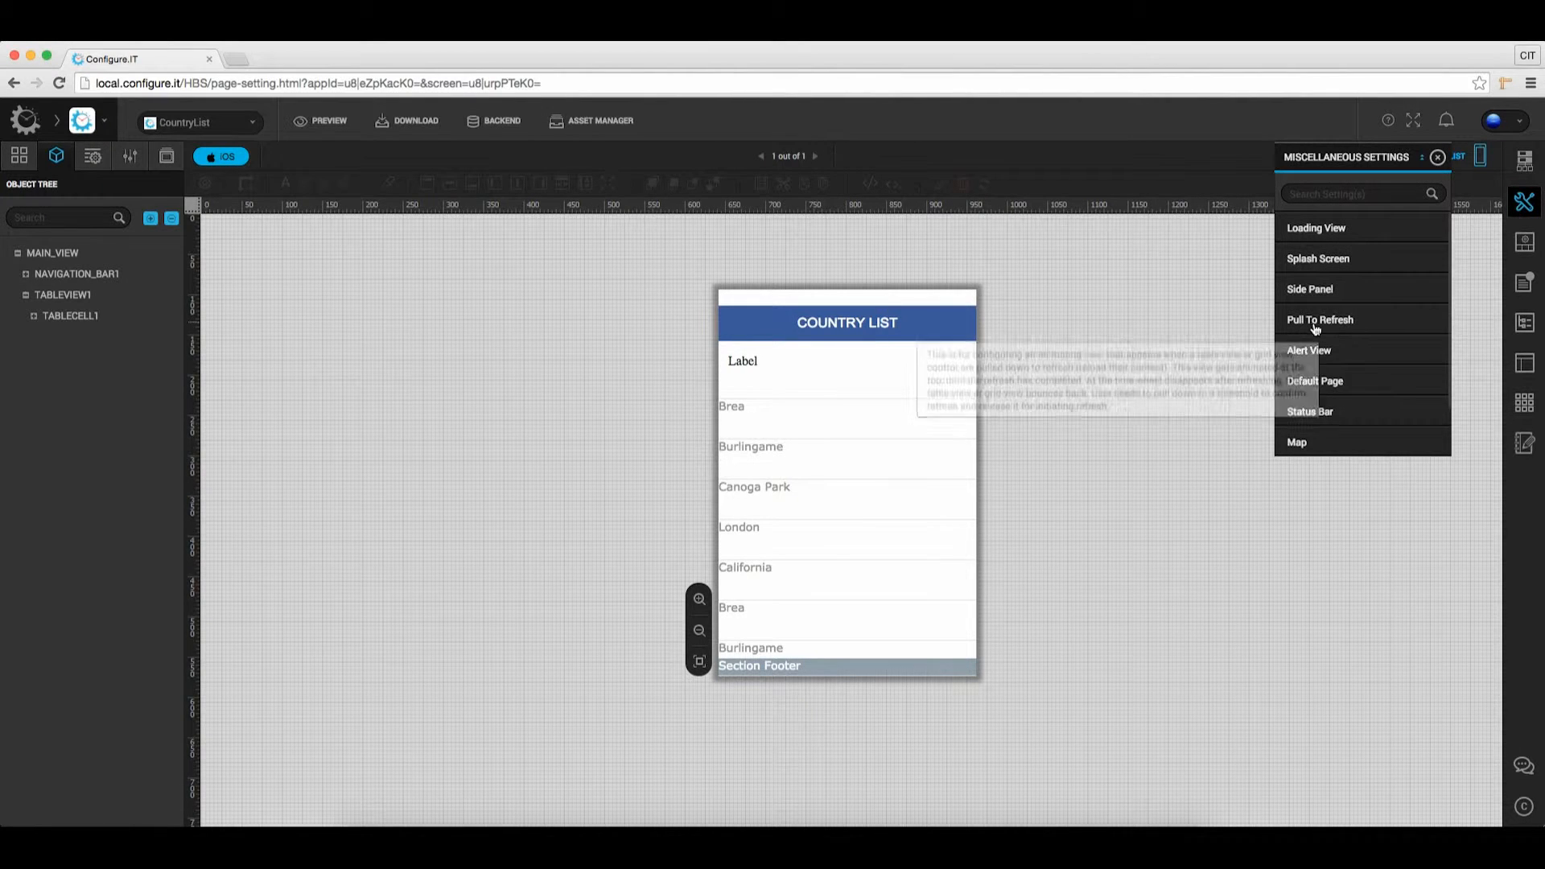
mouse_move(1319, 318)
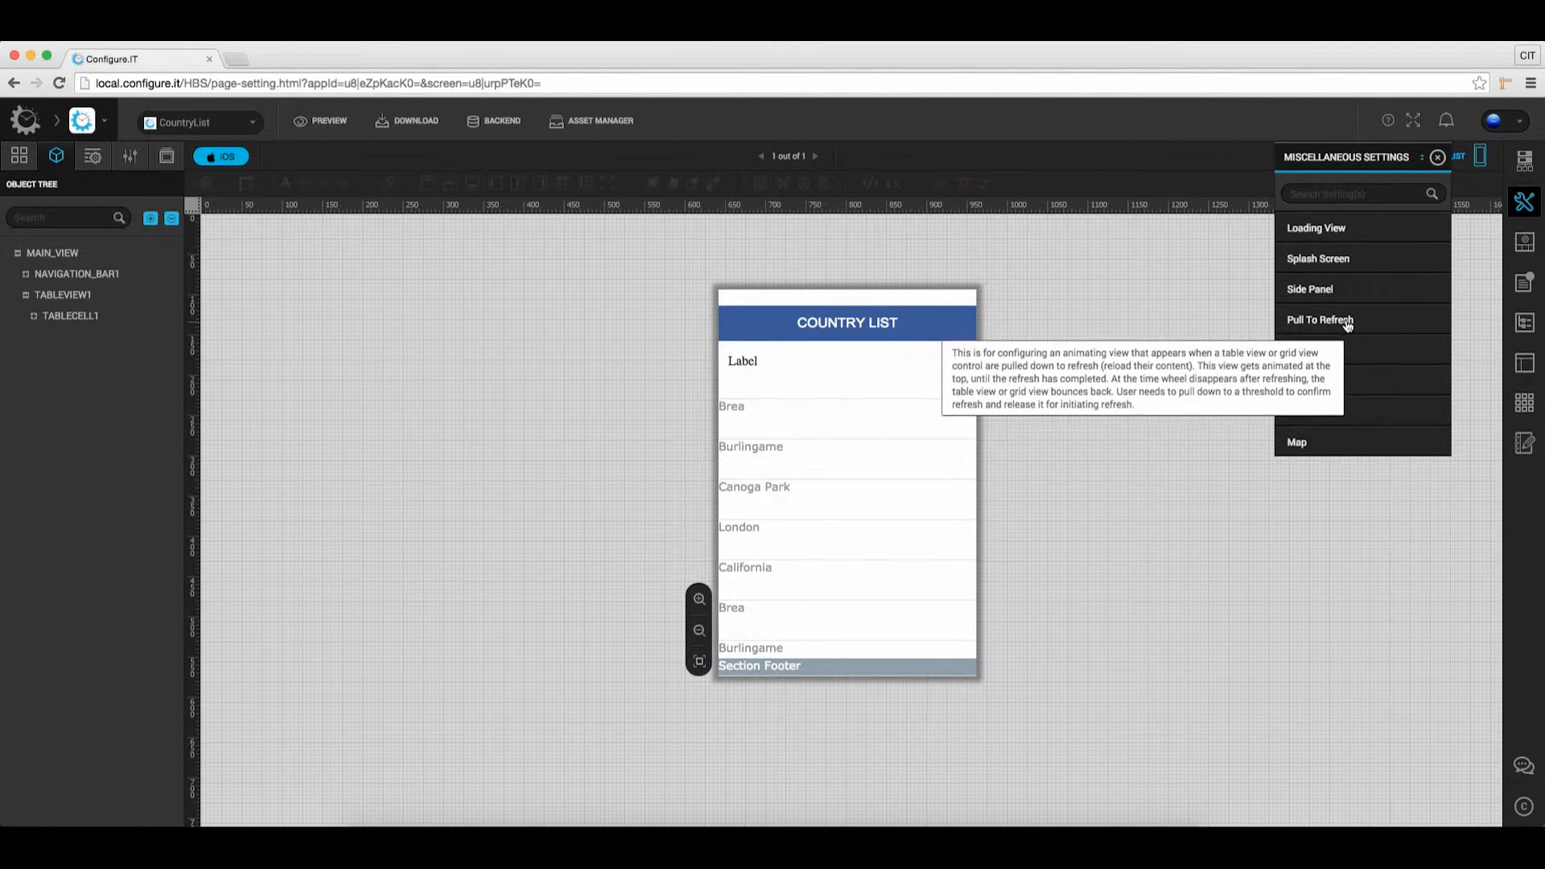
click(1319, 319)
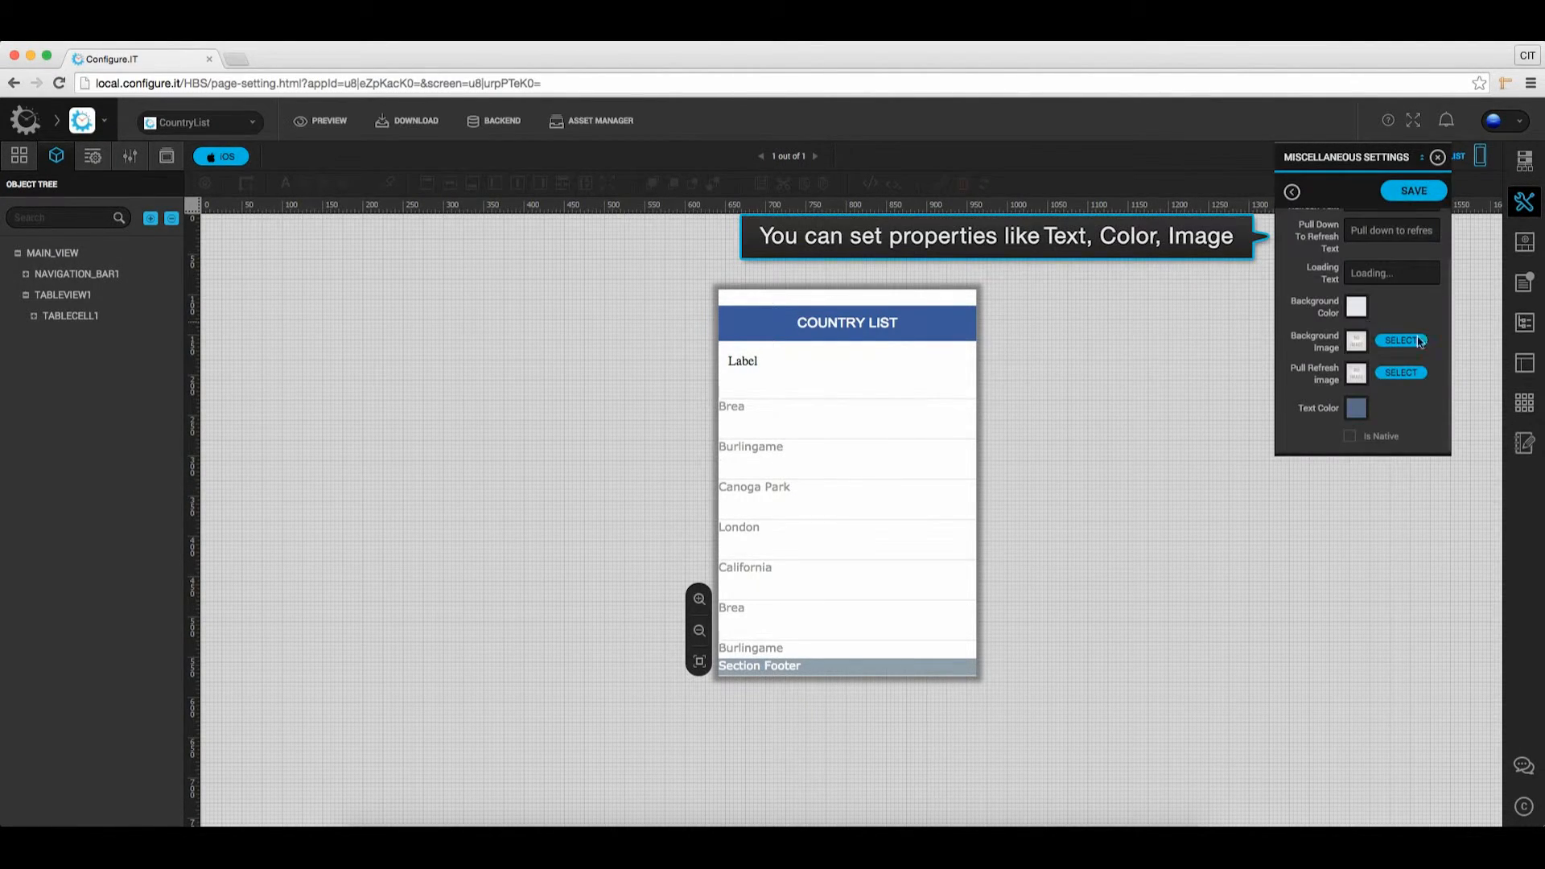
scroll(up, 3)
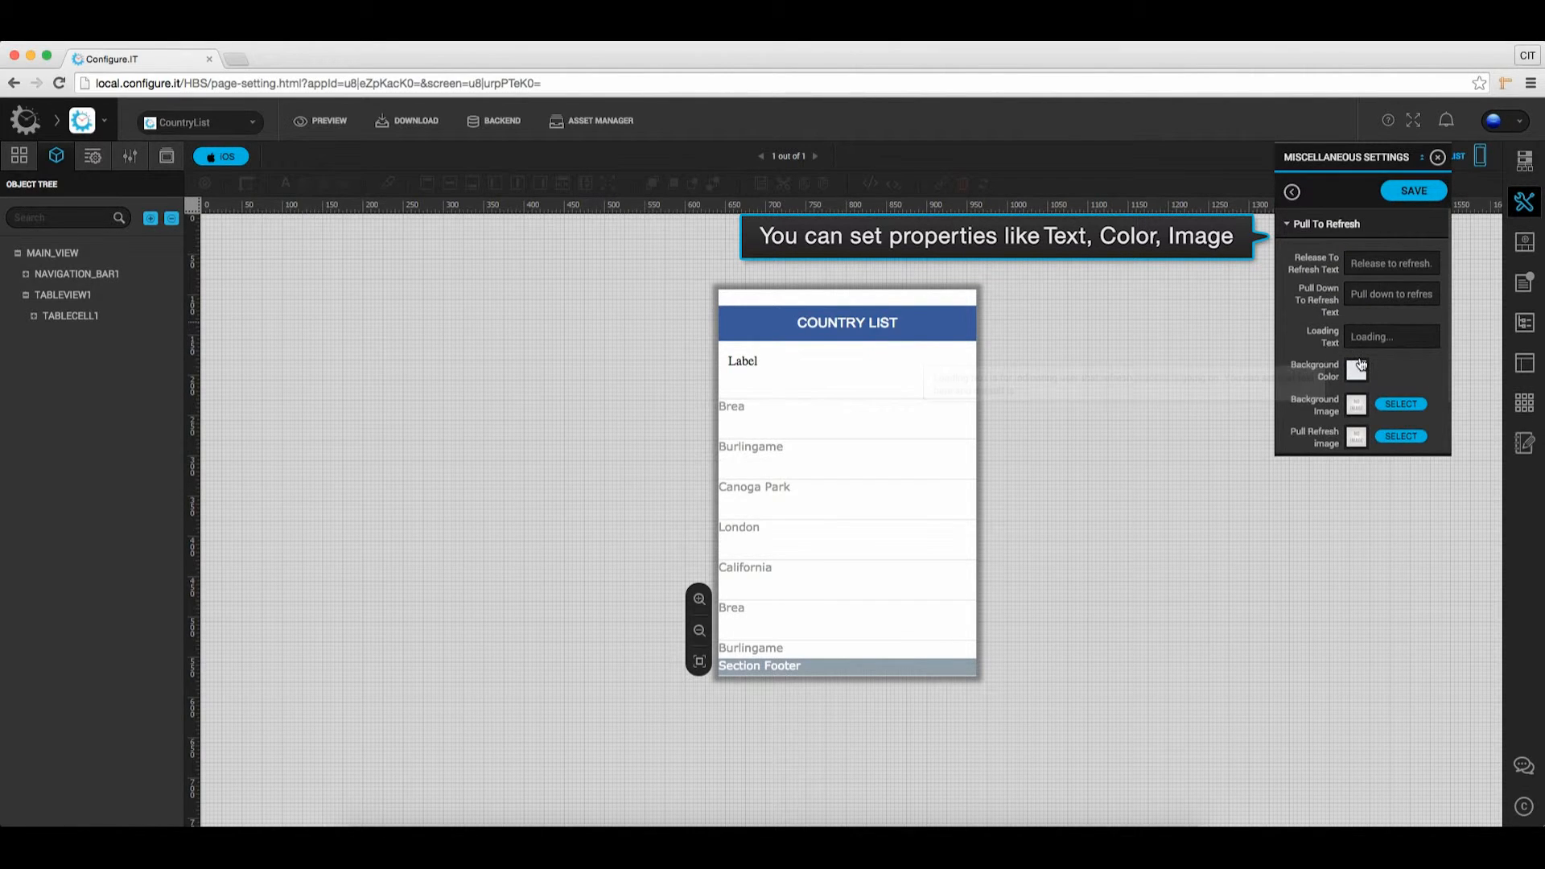
scroll(down, 3)
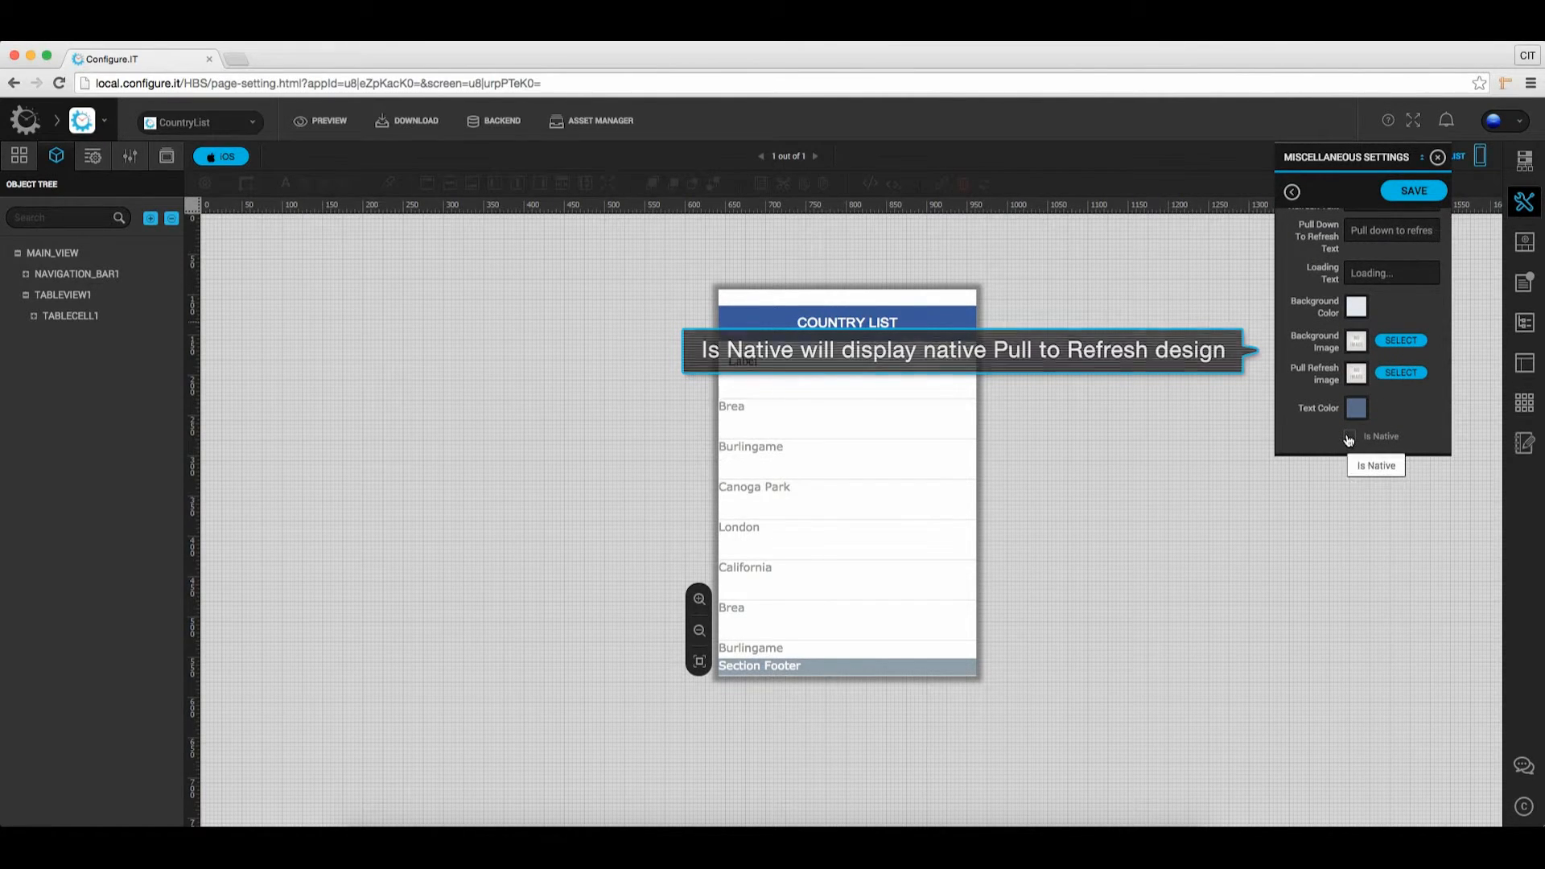
click(1349, 436)
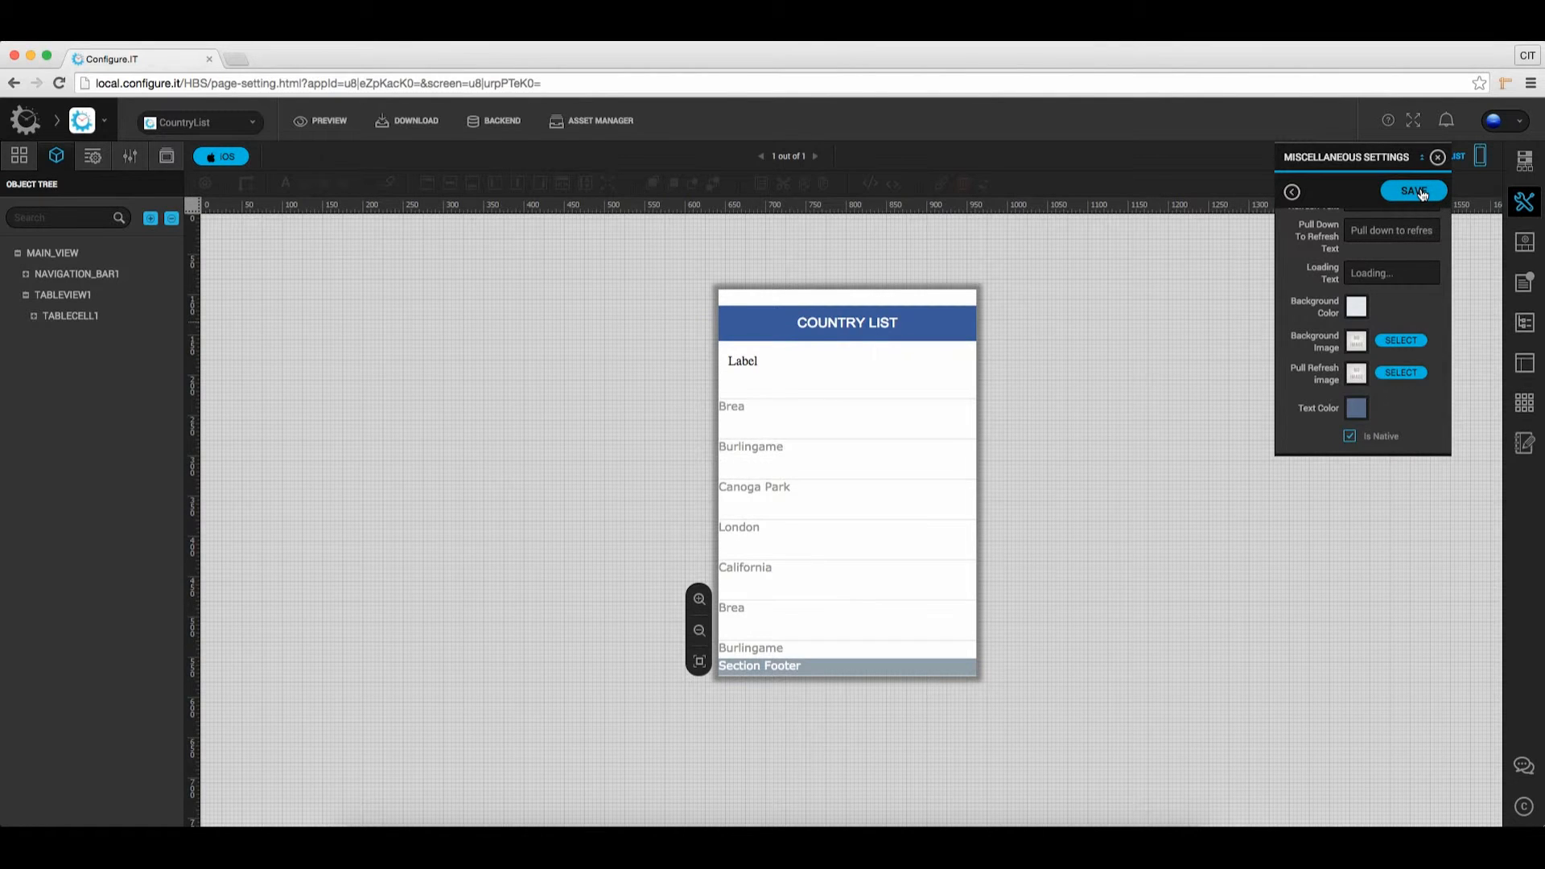
click(1412, 189)
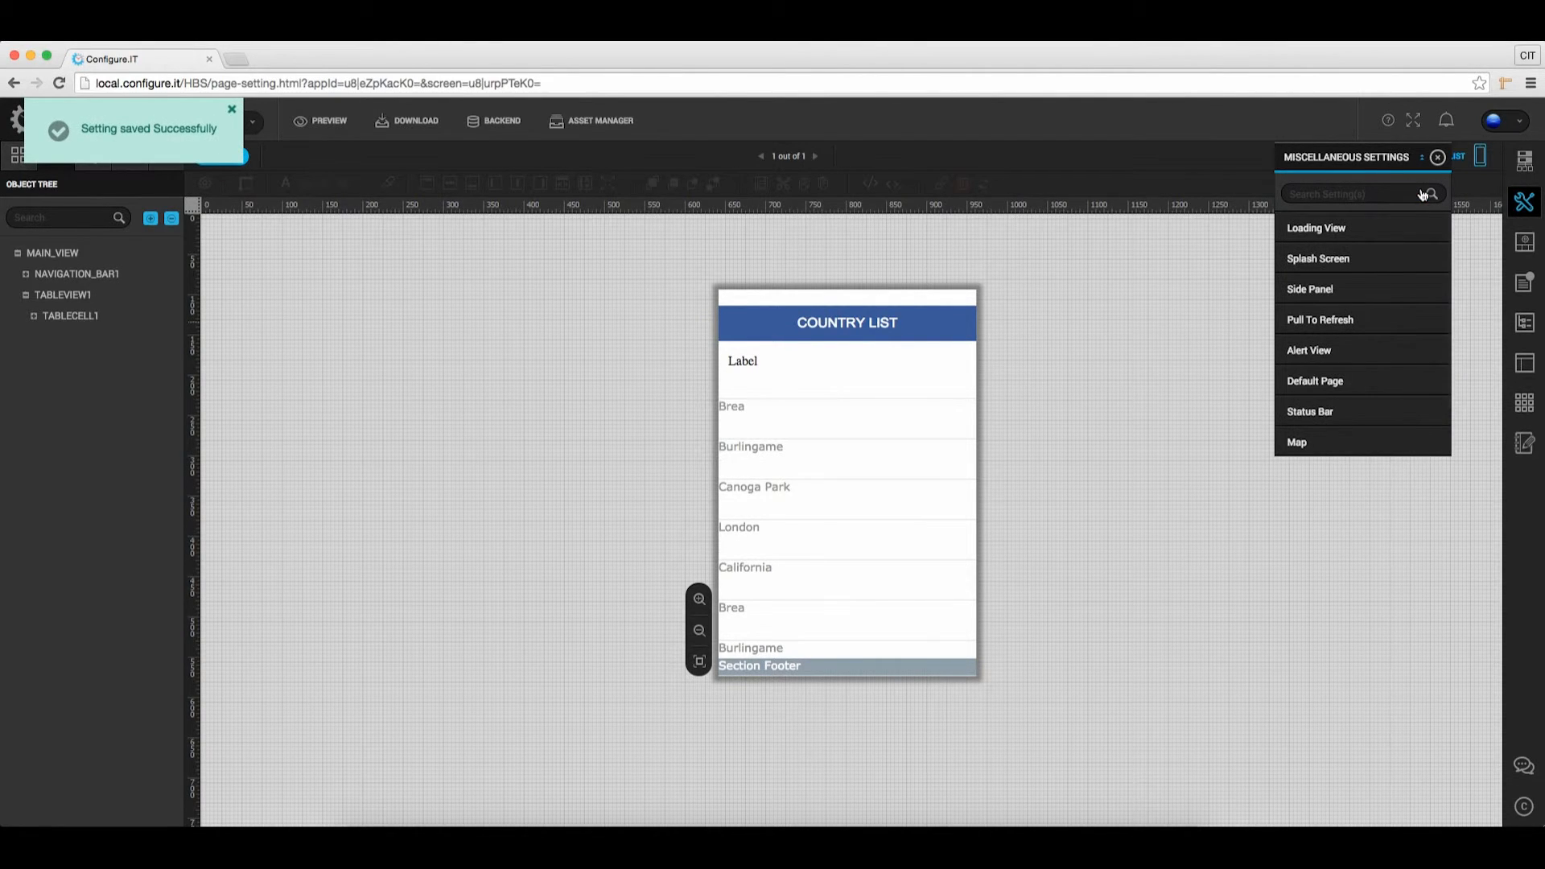
mouse_move(869, 801)
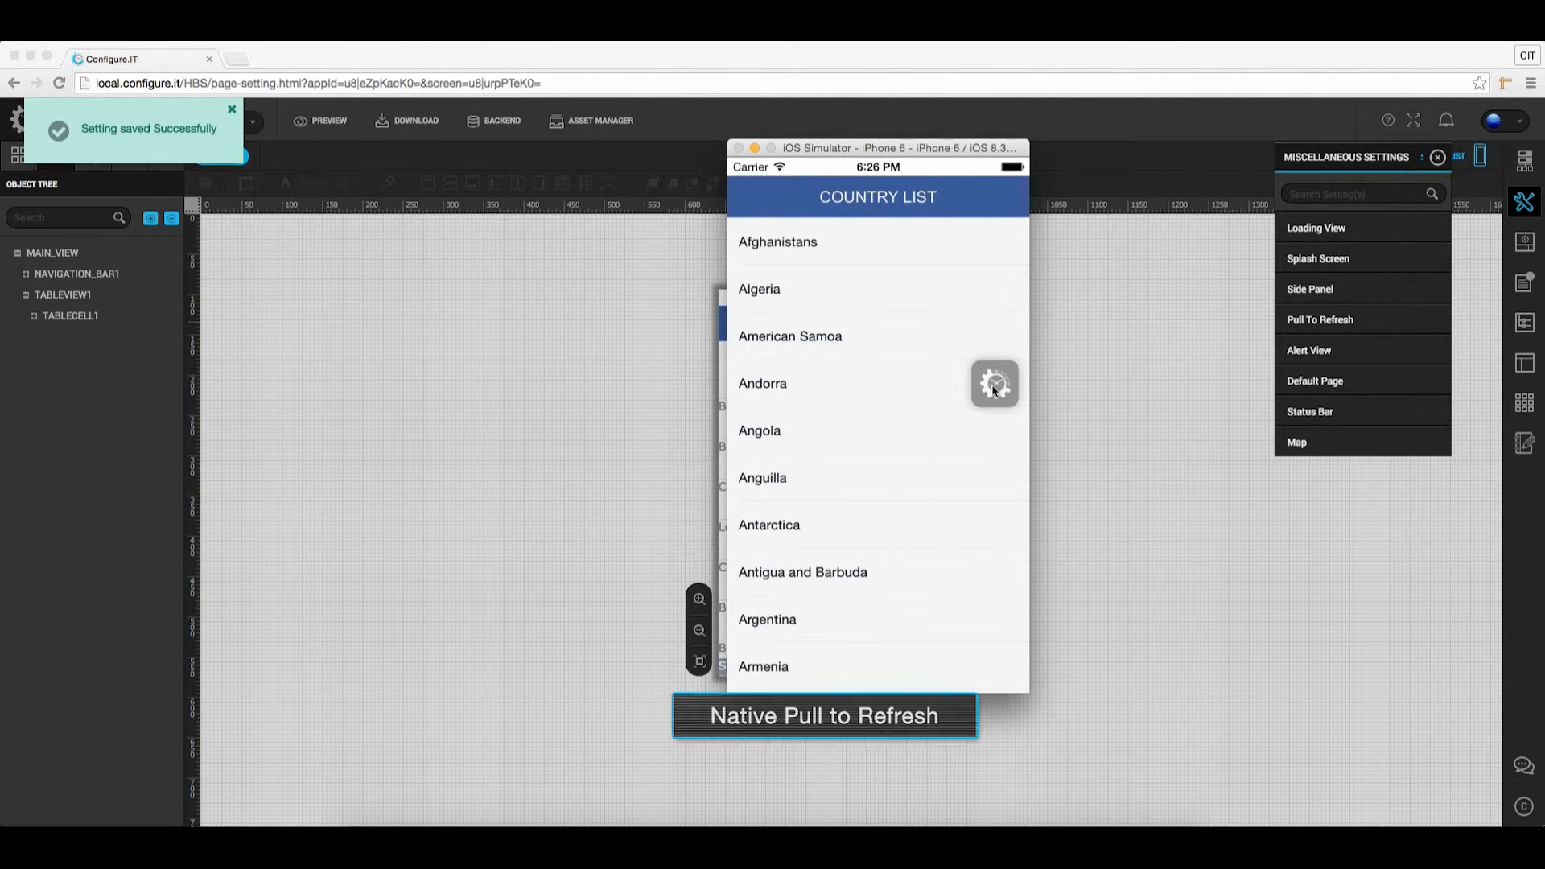
- Re-download the project in the preview, then pull the country list down to show the native spinner
click(994, 383)
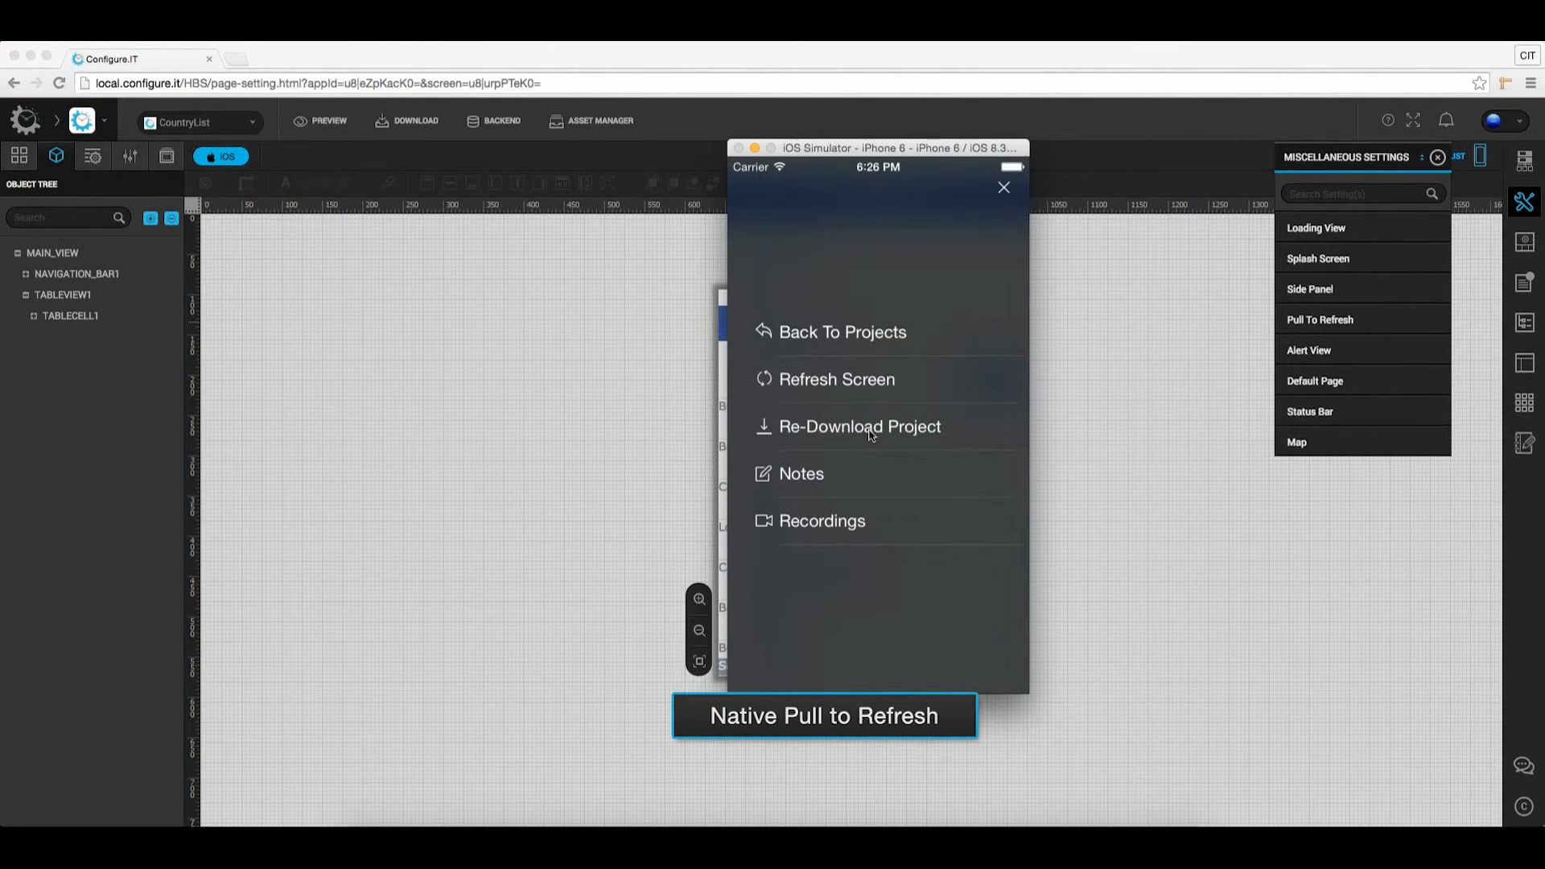
click(859, 425)
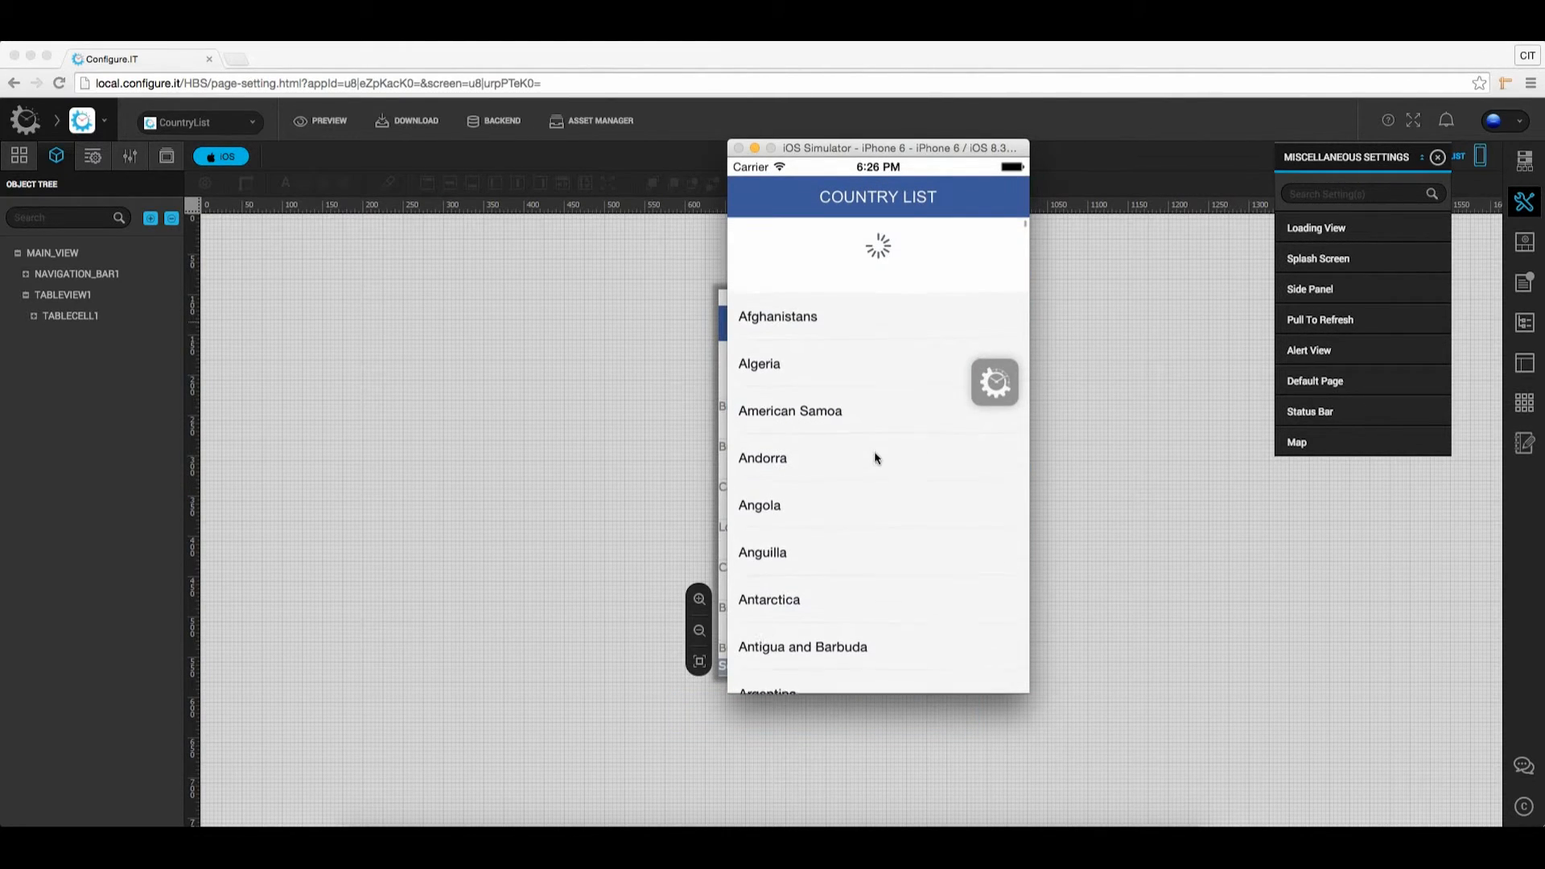
scroll(down, 3)
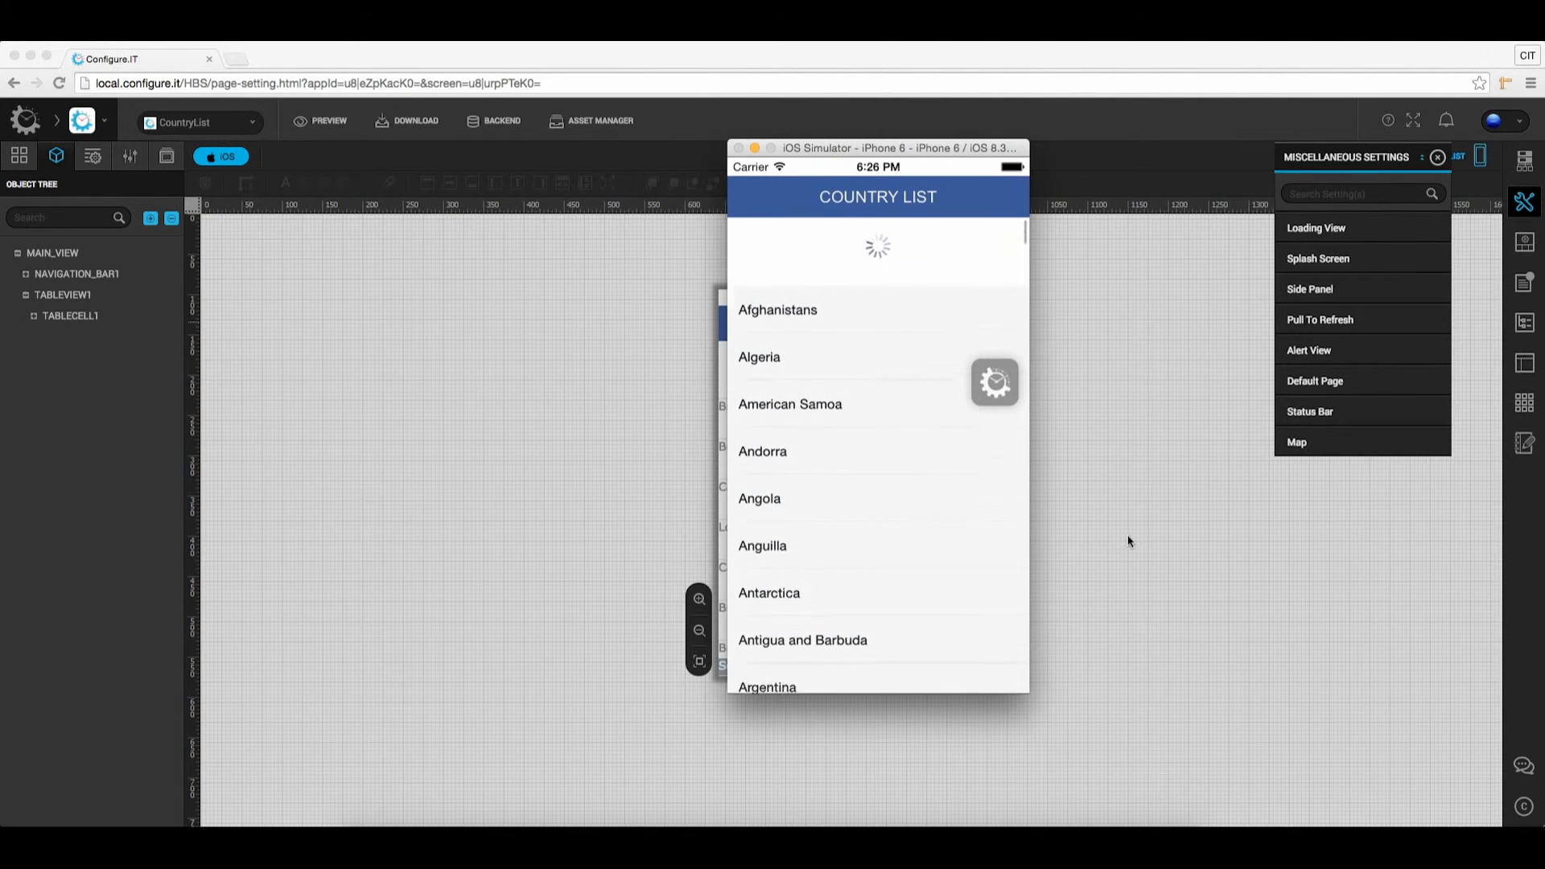
scroll(up, 3)
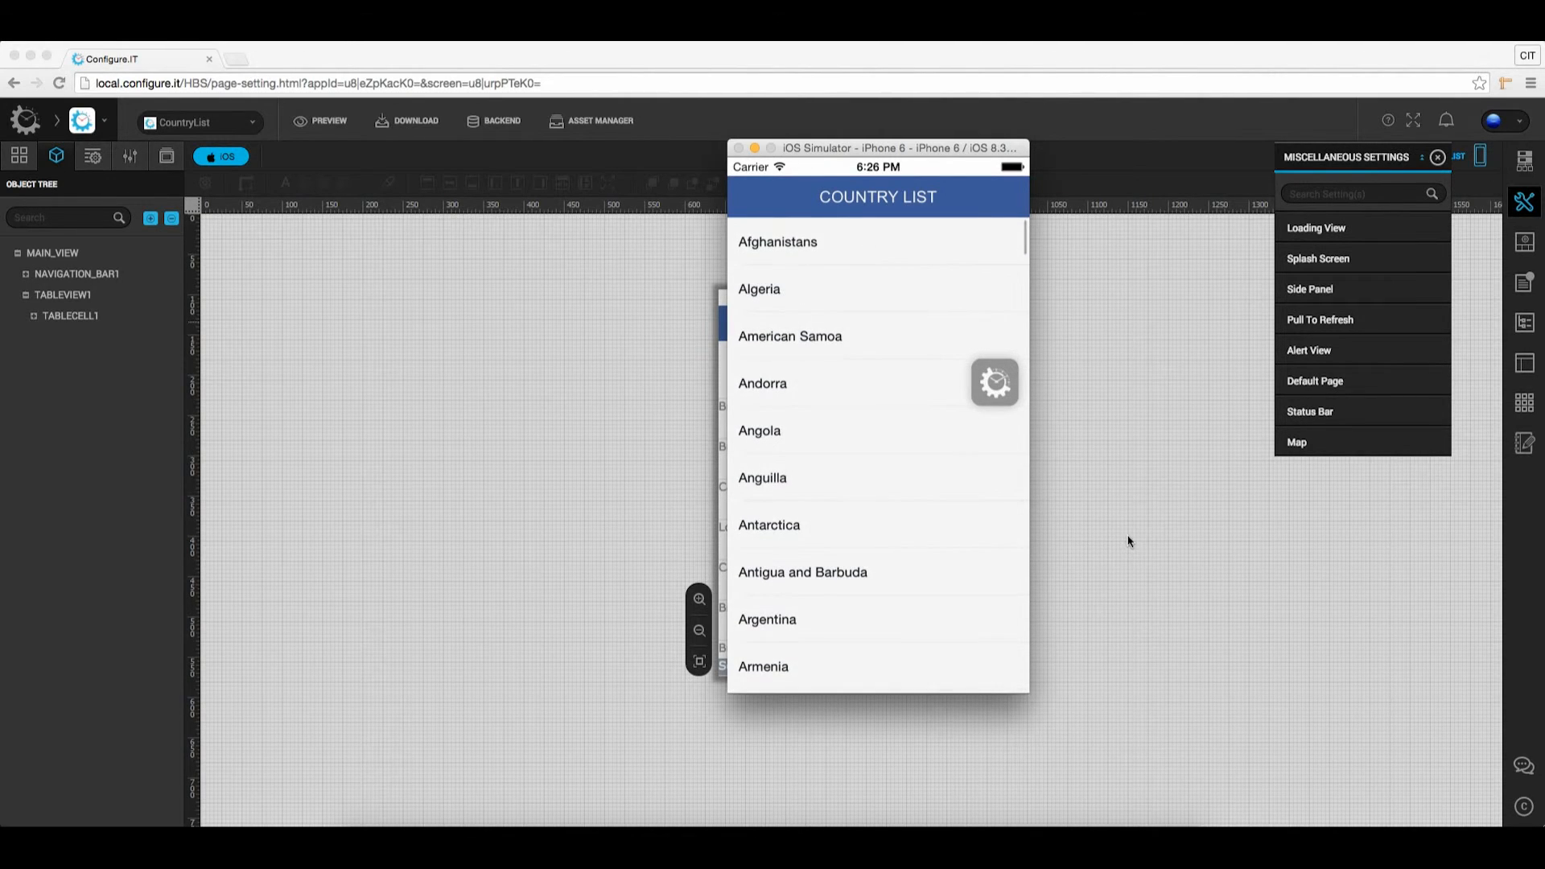